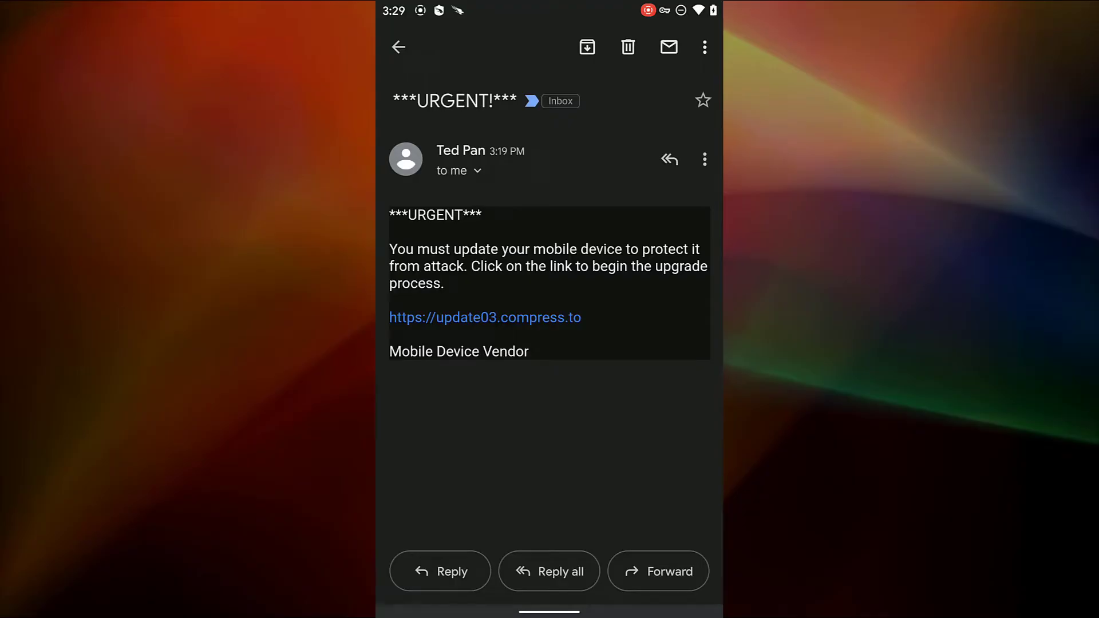
Step: Follow the urgent email's update link and open the Pixel 2 SensorDetectDomainHigh detection summary
click(484, 317)
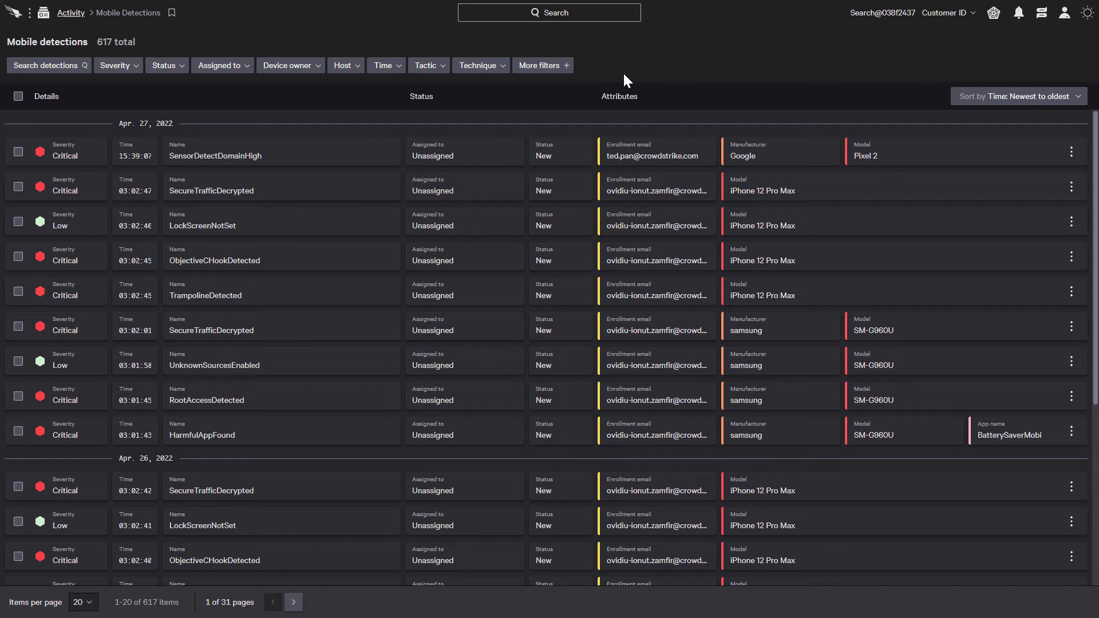
mouse_move(360, 156)
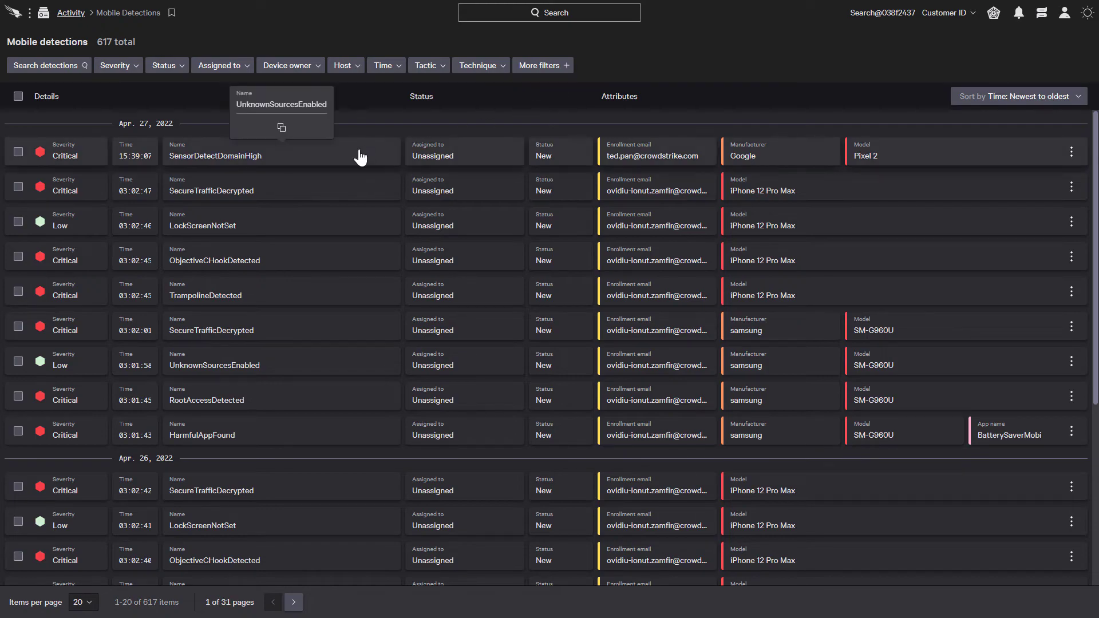
click(215, 155)
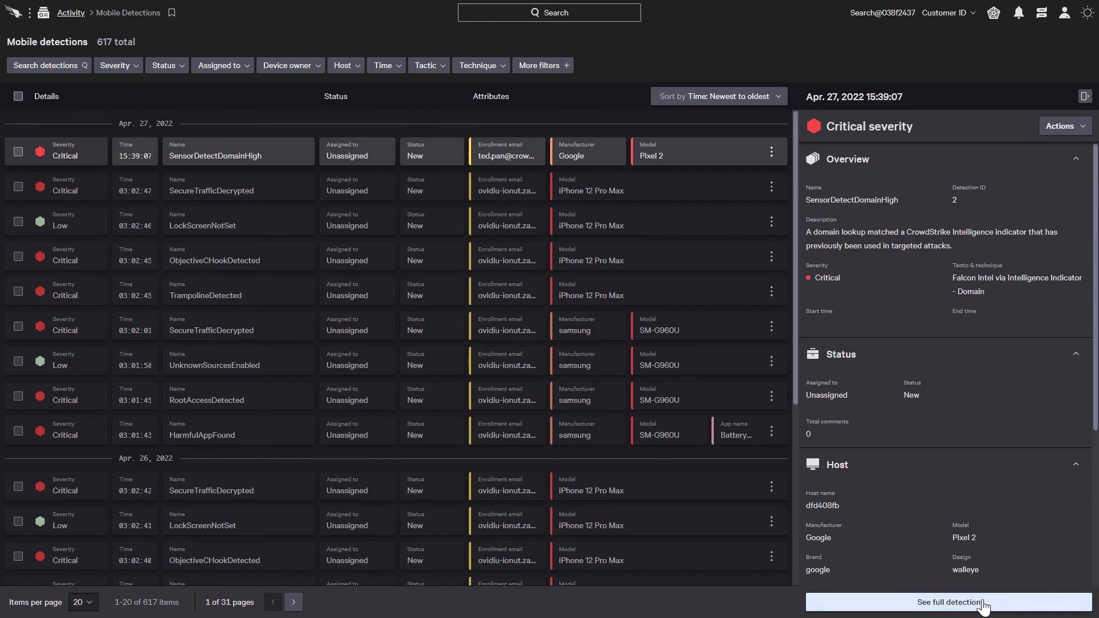
mouse_move(950, 602)
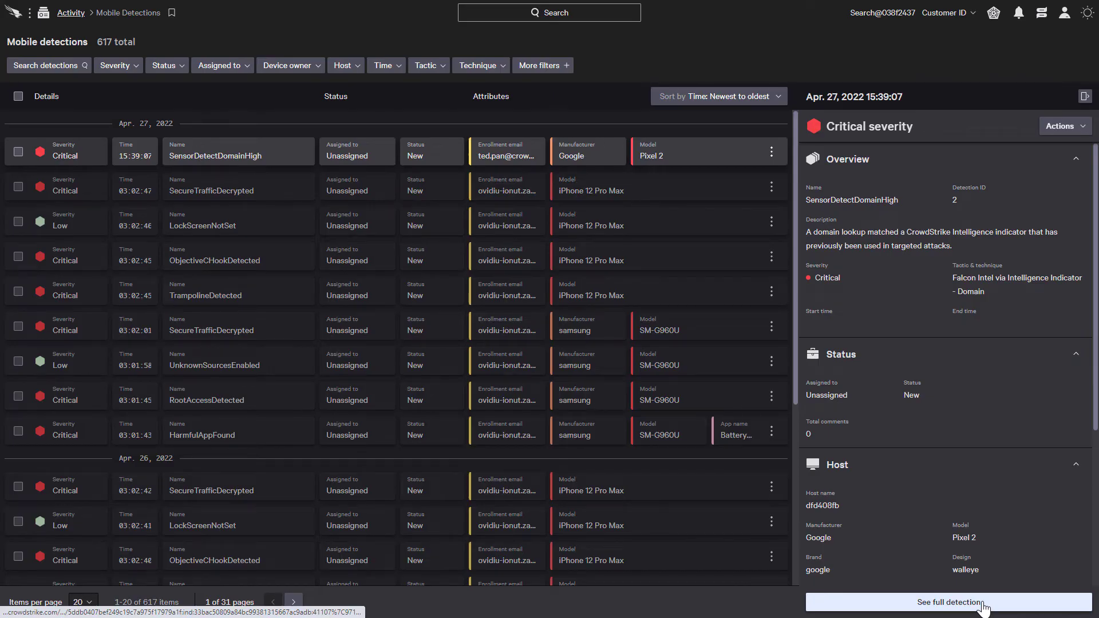
Step: Open the full SensorDetectDomainHigh detection page and scroll through its Pixel 2 host details
click(948, 602)
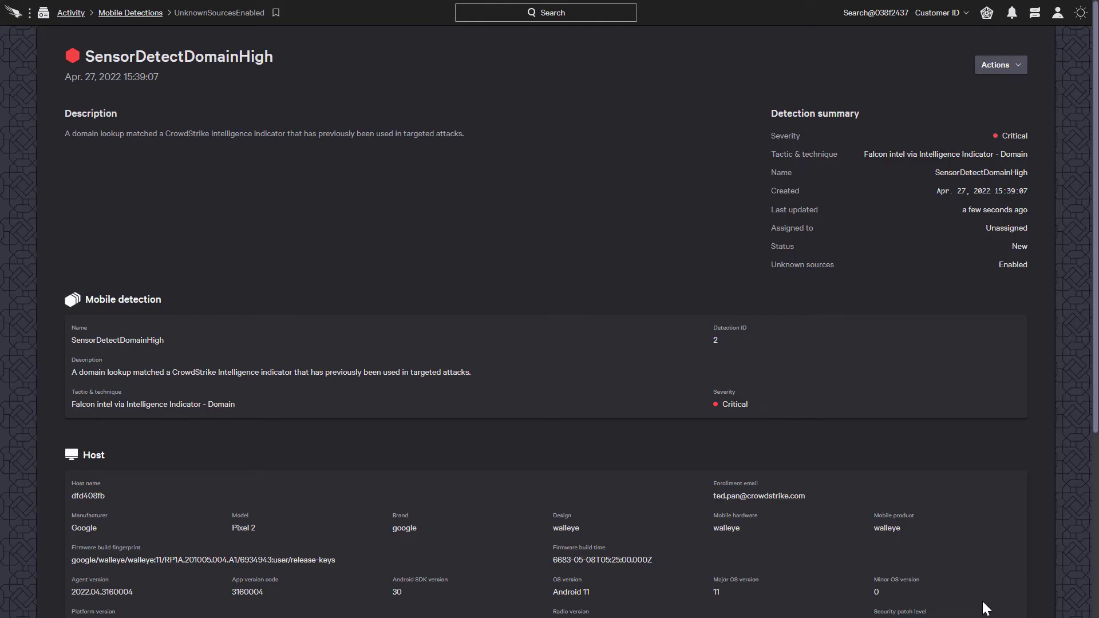
scroll(down, 3)
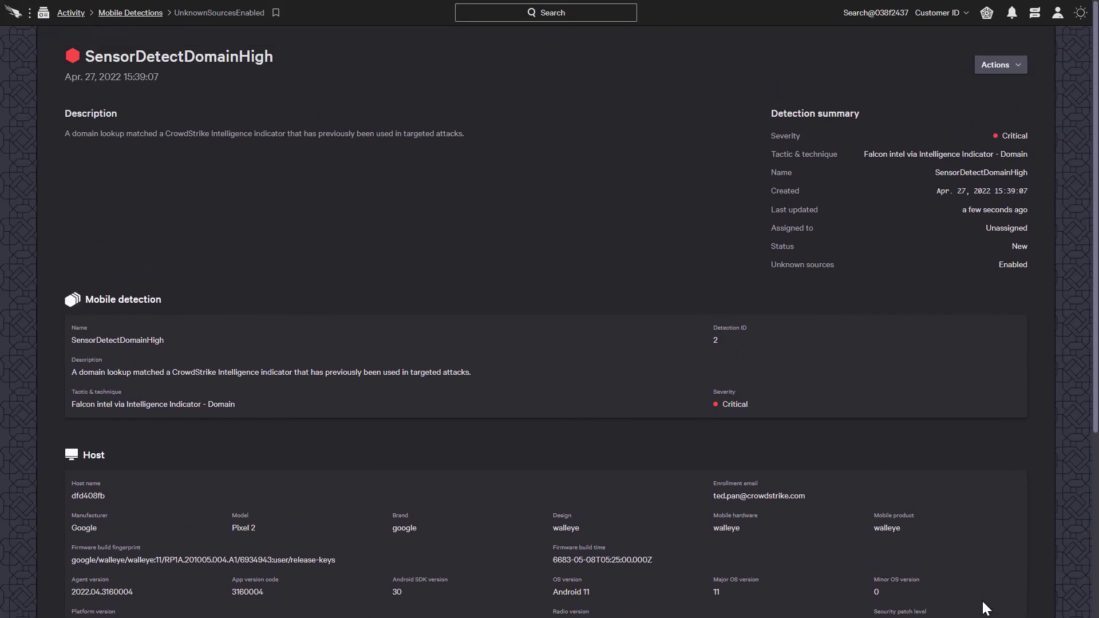
Step: Set the detection's status to In progress with the comment 'High Priority'
click(998, 65)
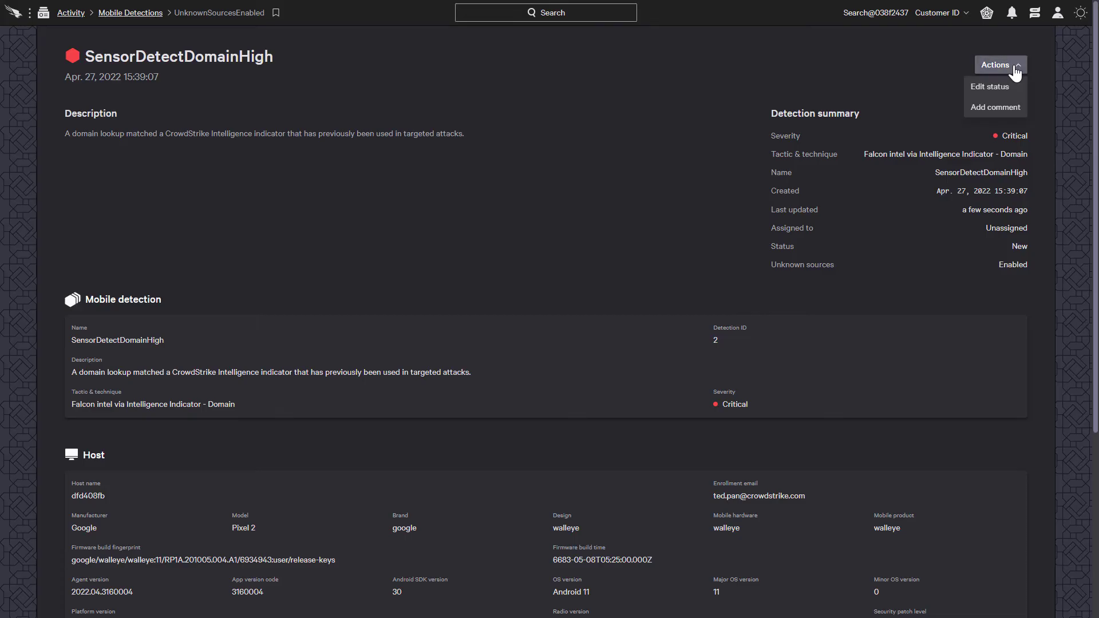
click(989, 87)
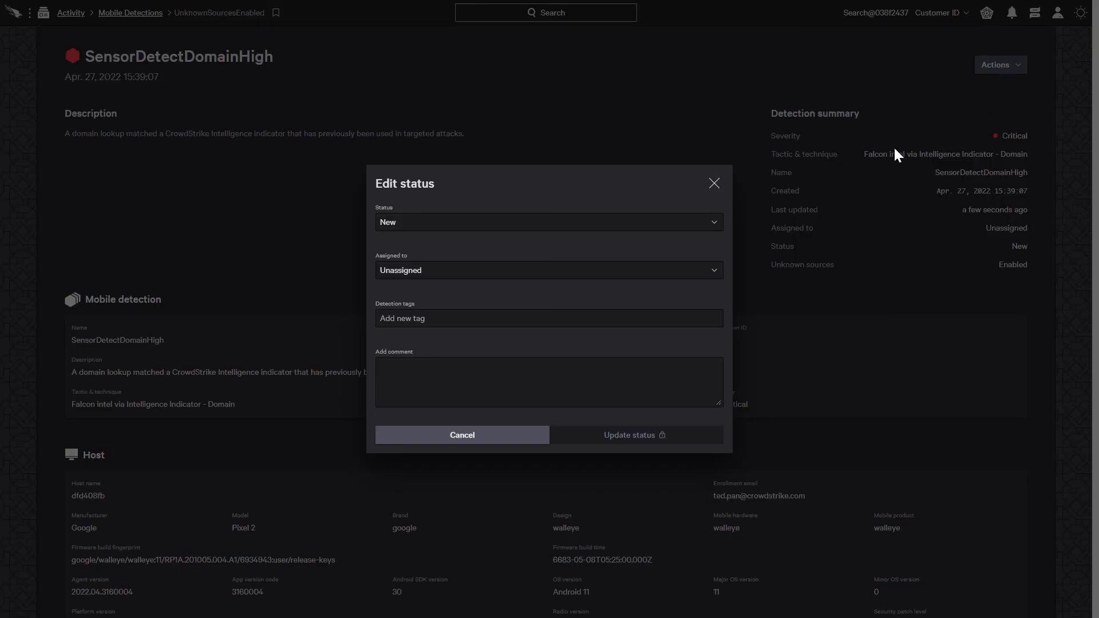
click(548, 222)
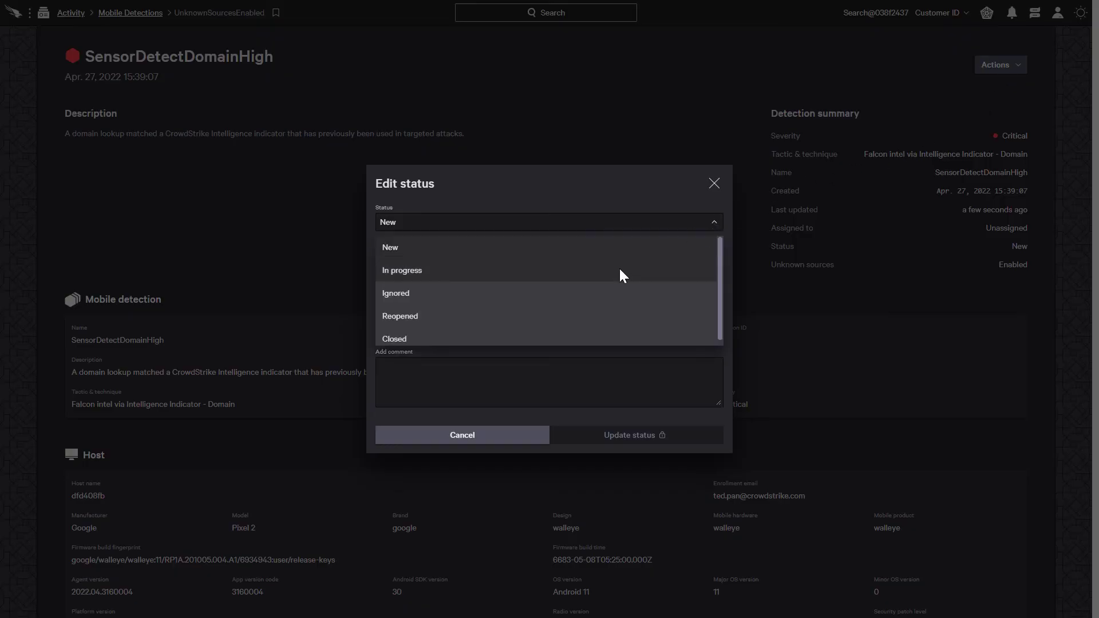
click(402, 270)
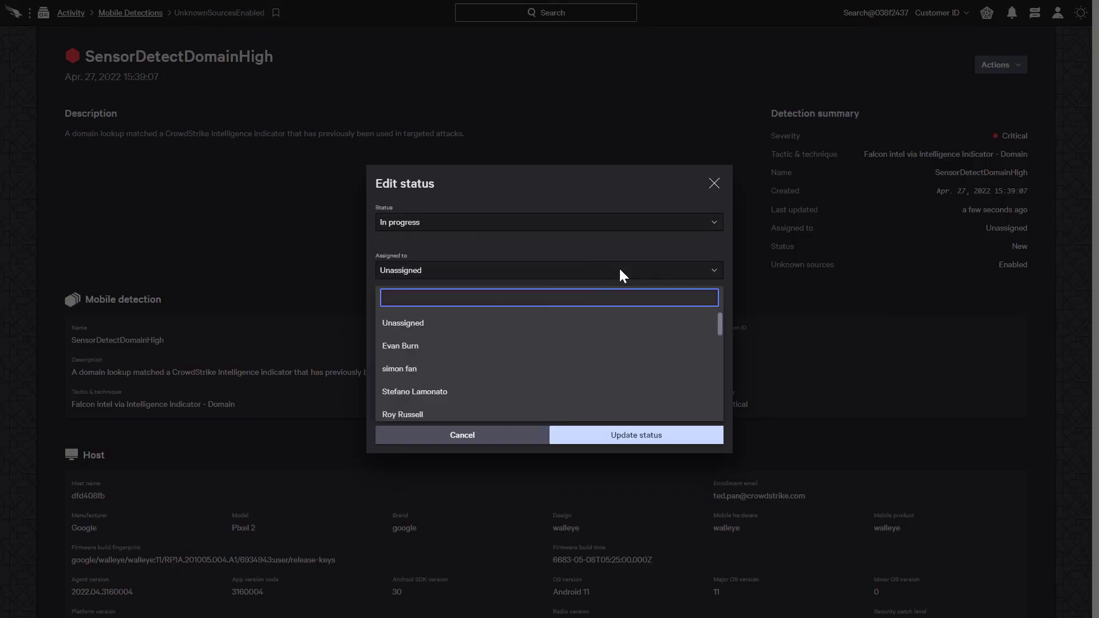
text(Urgent)
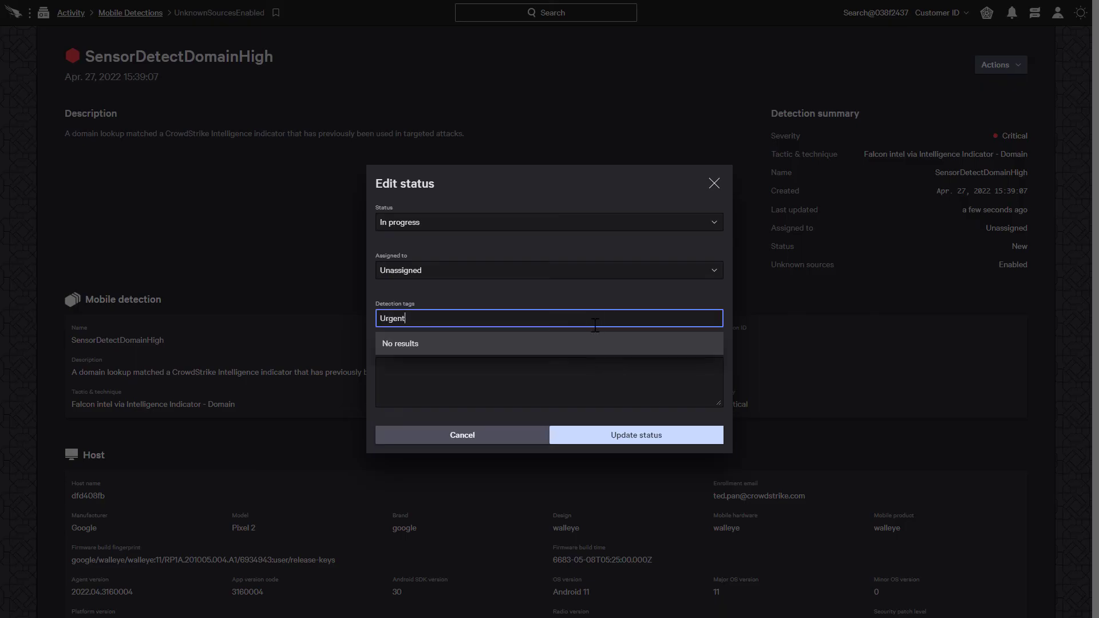
text(High P)
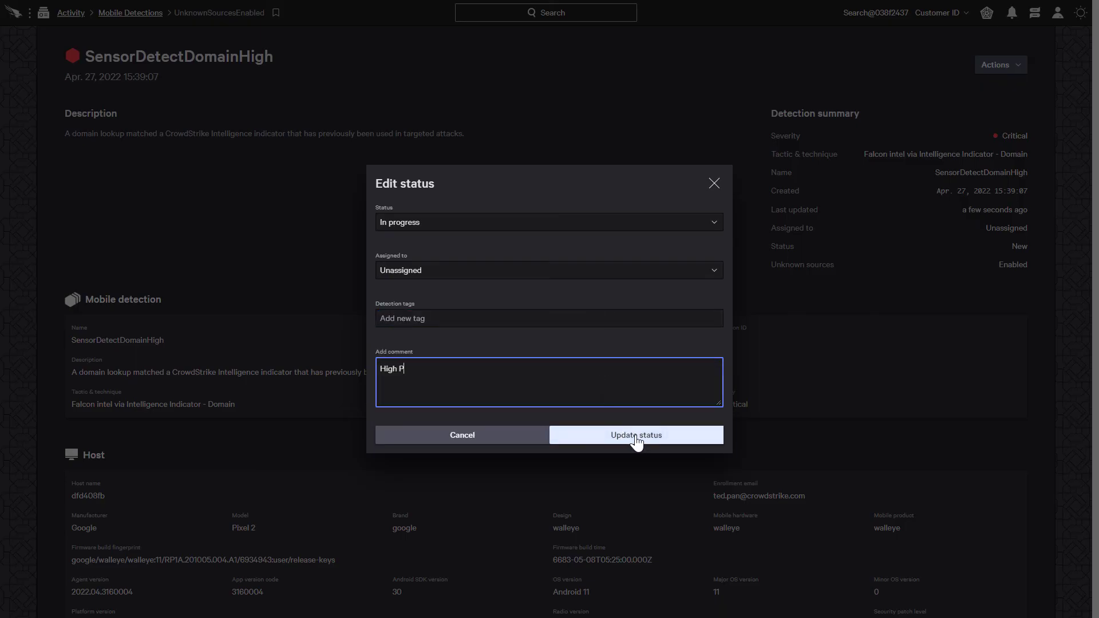
text(riority)
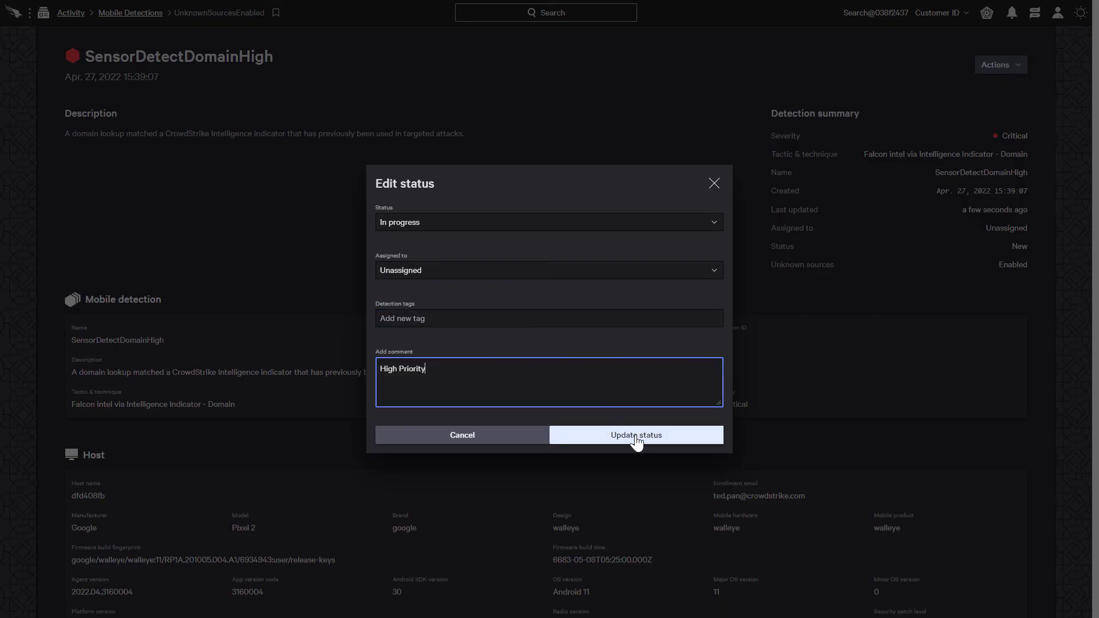
click(635, 435)
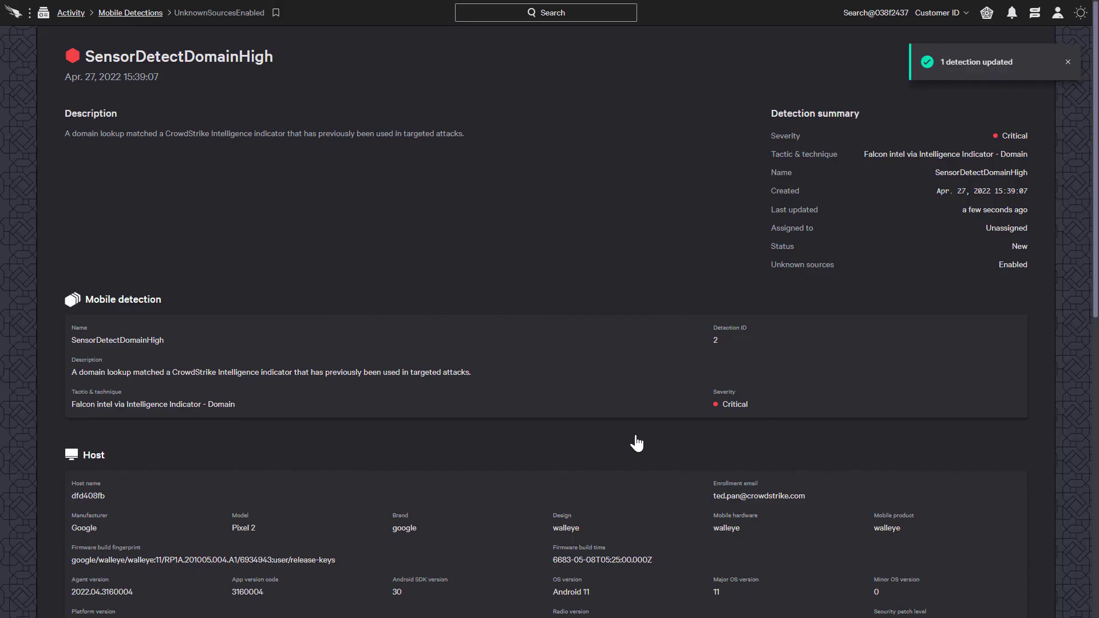